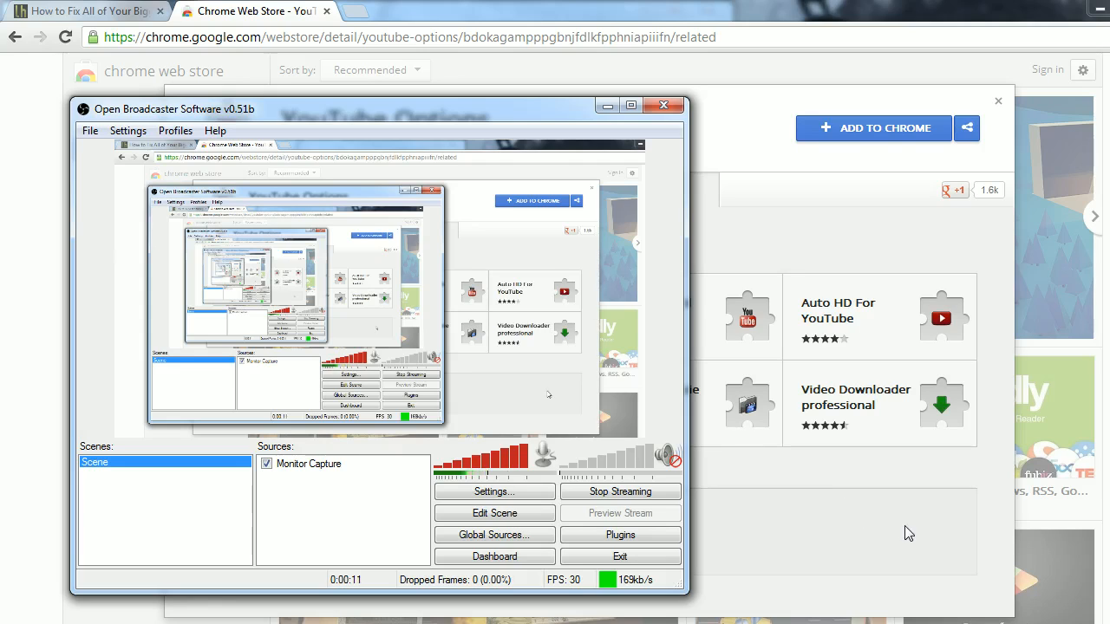
pyautogui.moveTo(708, 423)
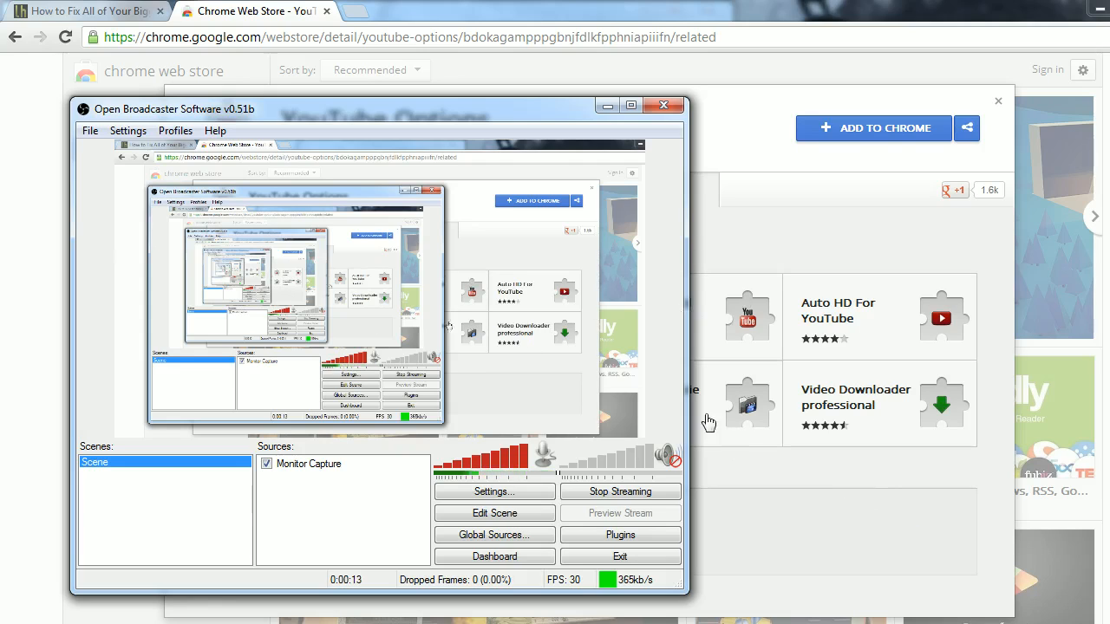
pyautogui.moveTo(827, 555)
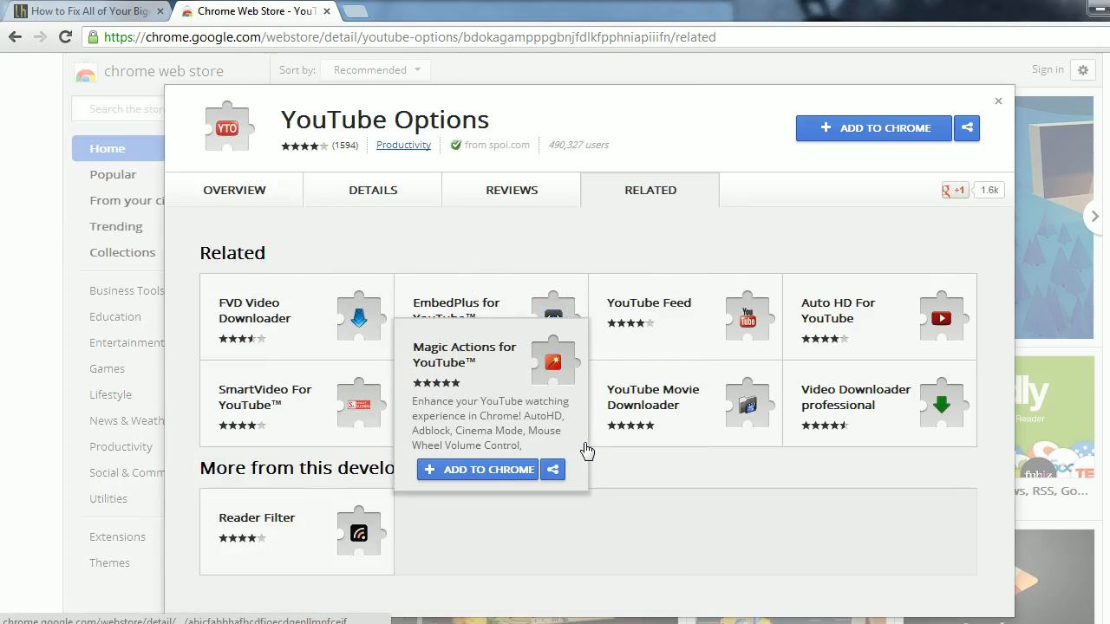
pyautogui.moveTo(456, 499)
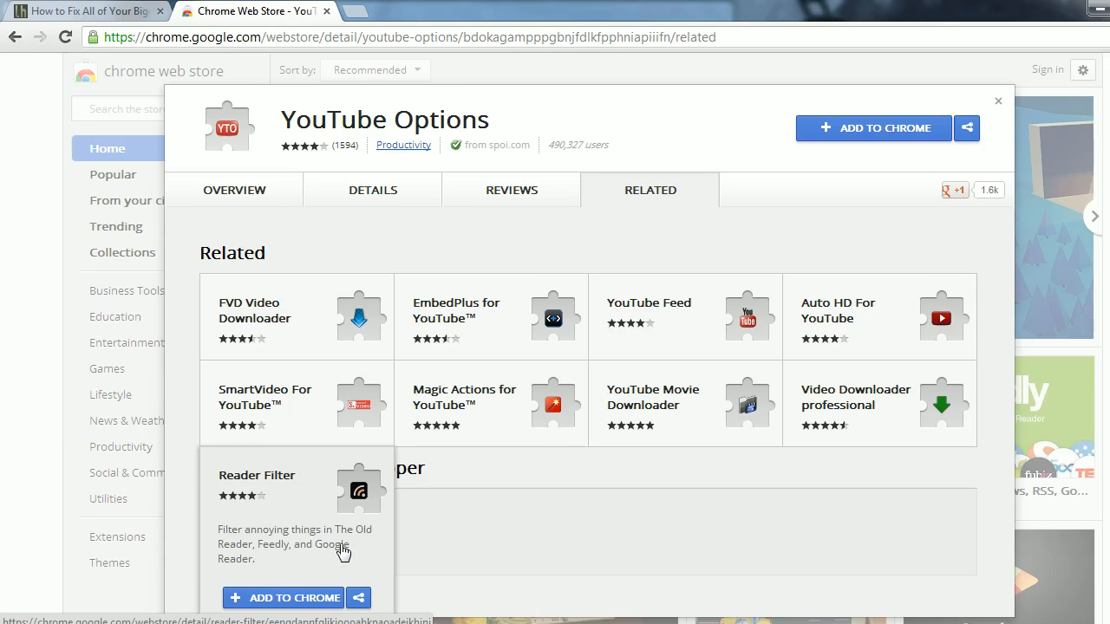
pyautogui.moveTo(657, 149)
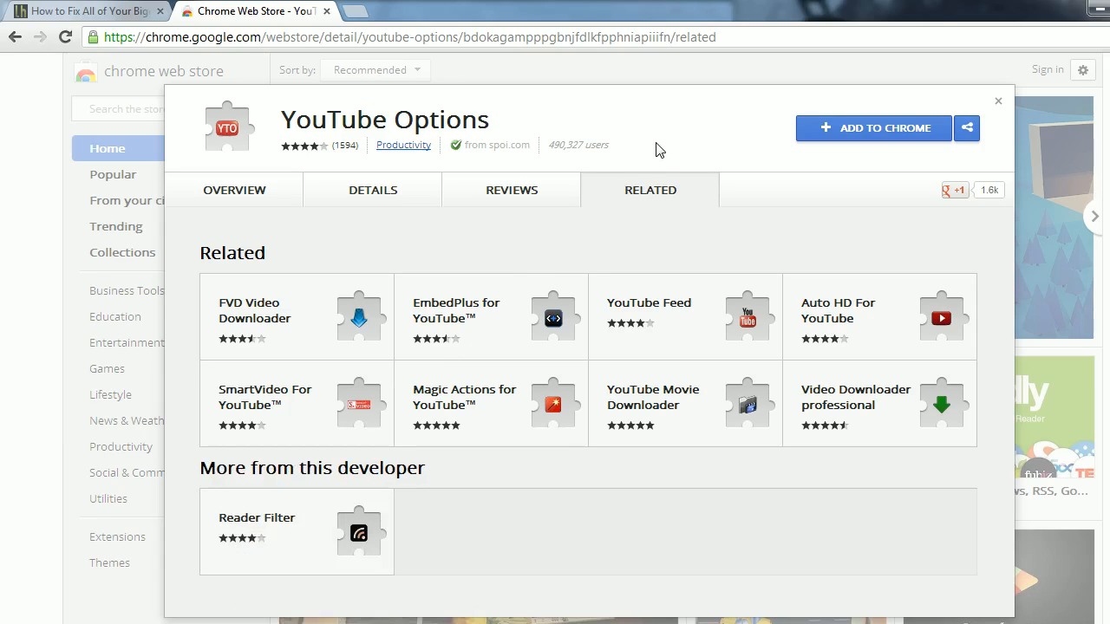
pyautogui.moveTo(800, 180)
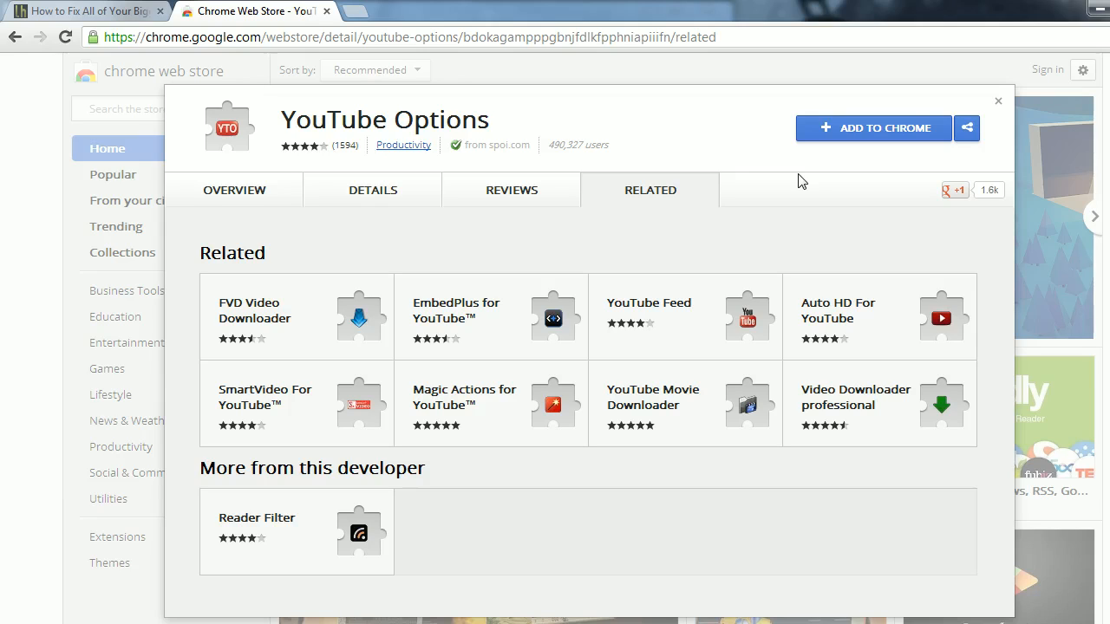
pyautogui.moveTo(735, 139)
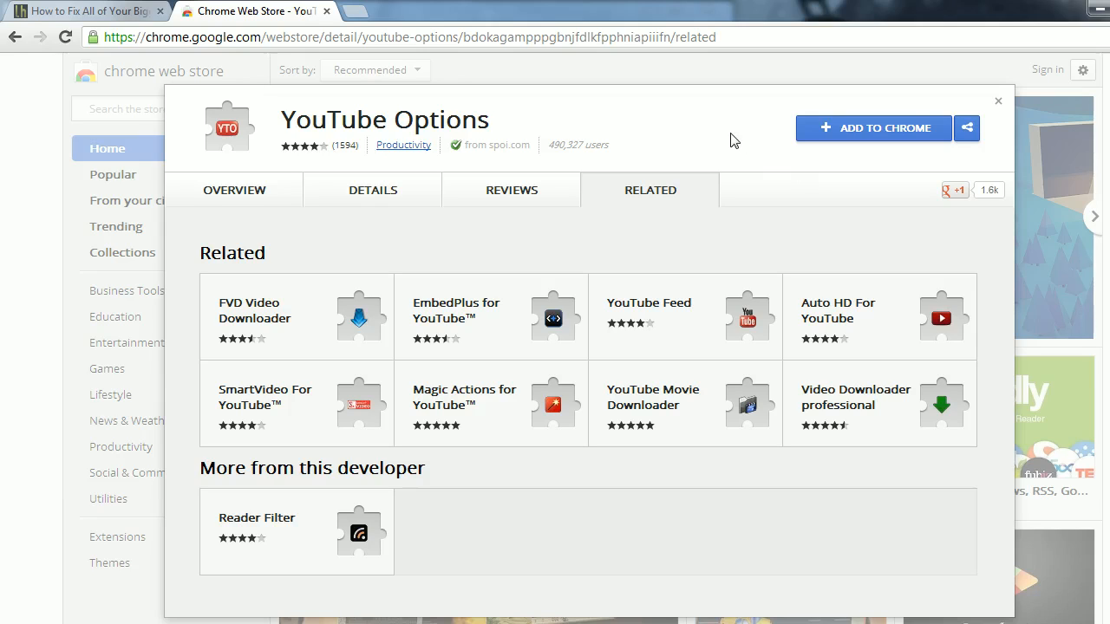
pyautogui.moveTo(756, 130)
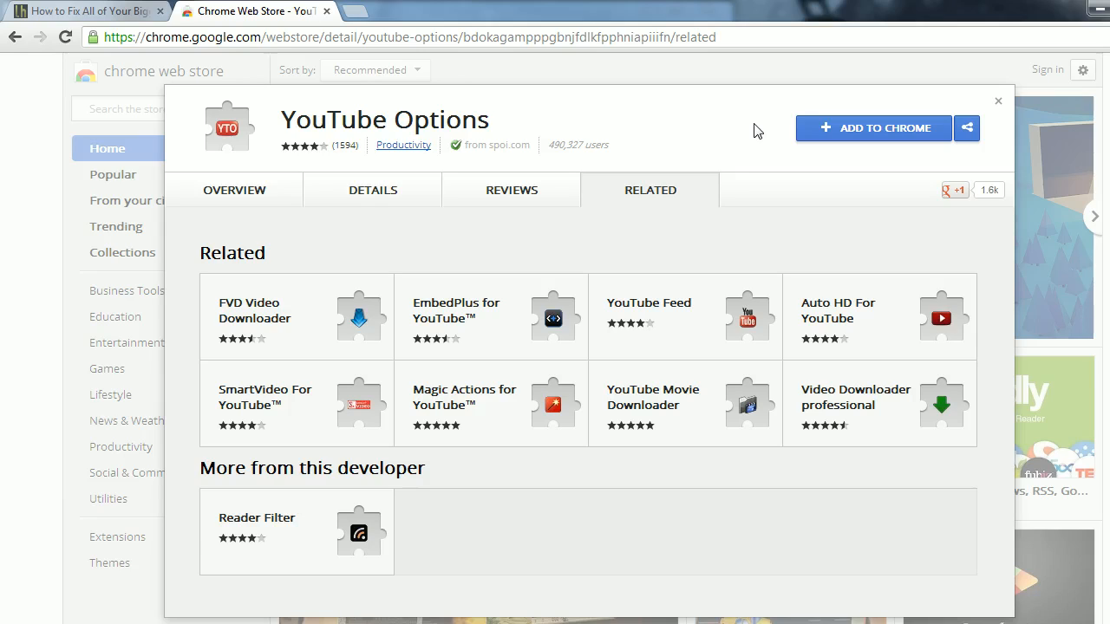
pyautogui.moveTo(815, 128)
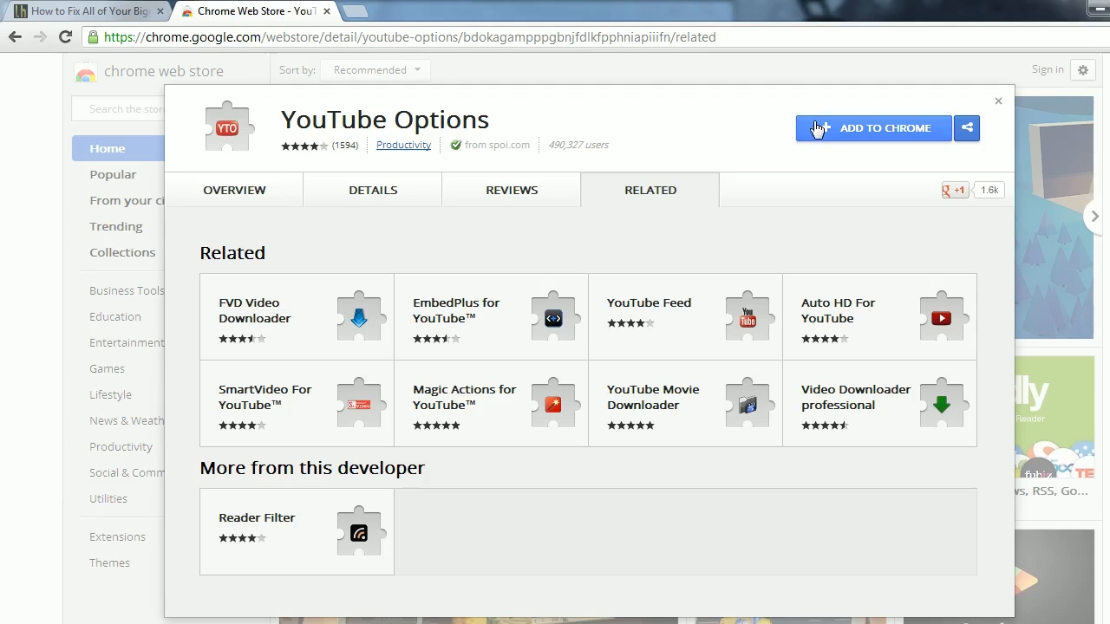
# Step: Add YouTube Options to Chrome, confirm the install and agree to its license
pyautogui.click(874, 128)
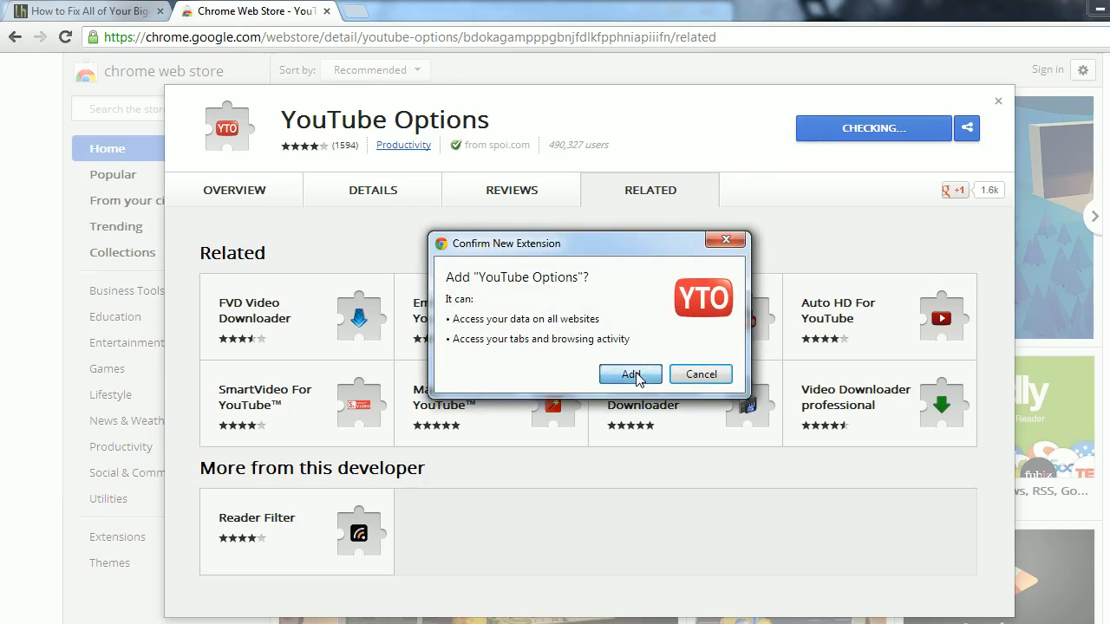
pyautogui.click(632, 375)
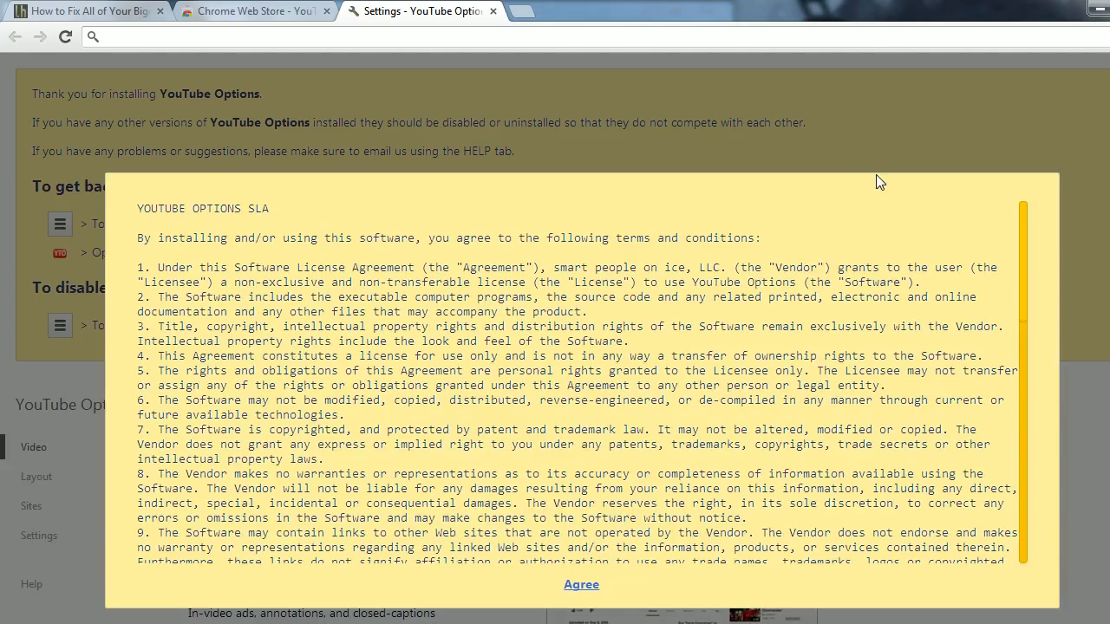
pyautogui.scroll(-3)
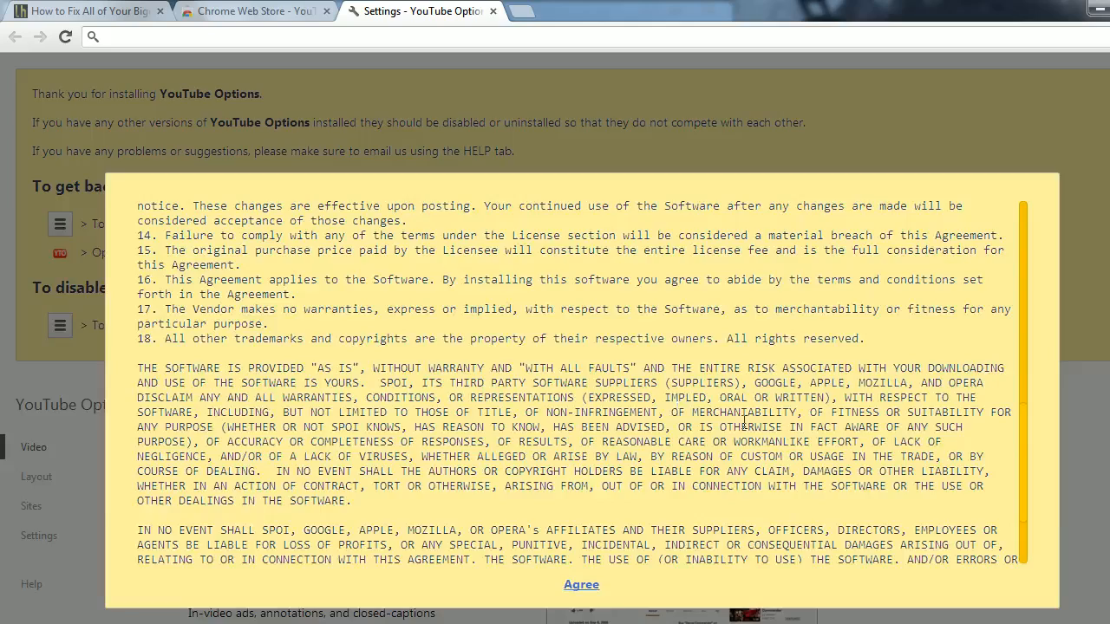
pyautogui.click(579, 585)
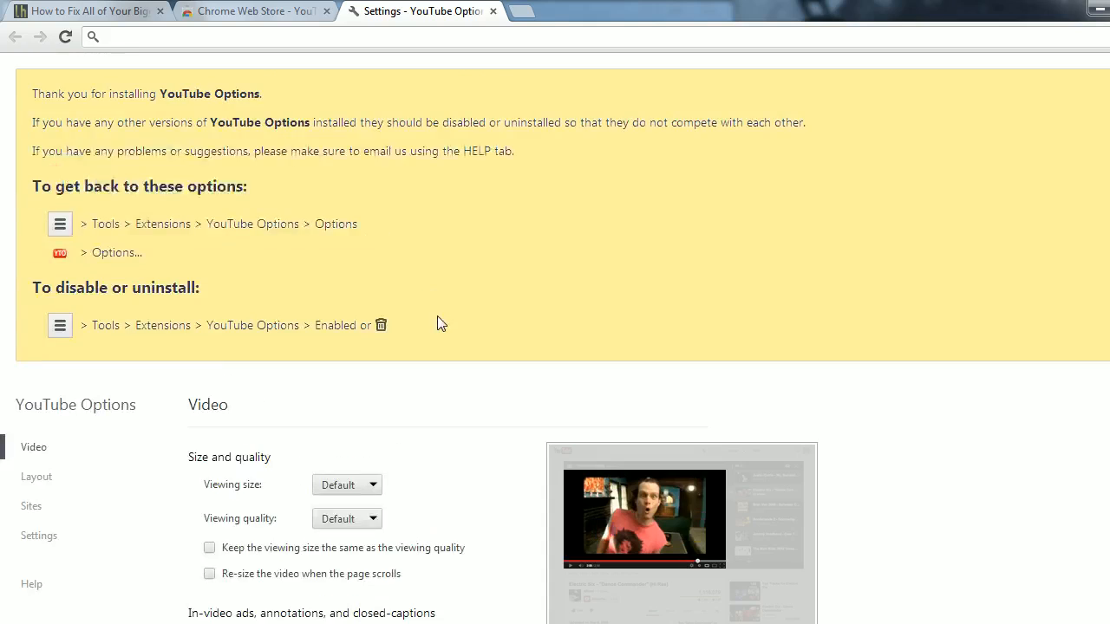
# Step: Scroll through the Video settings down to the Layout appearance section
pyautogui.scroll(-3)
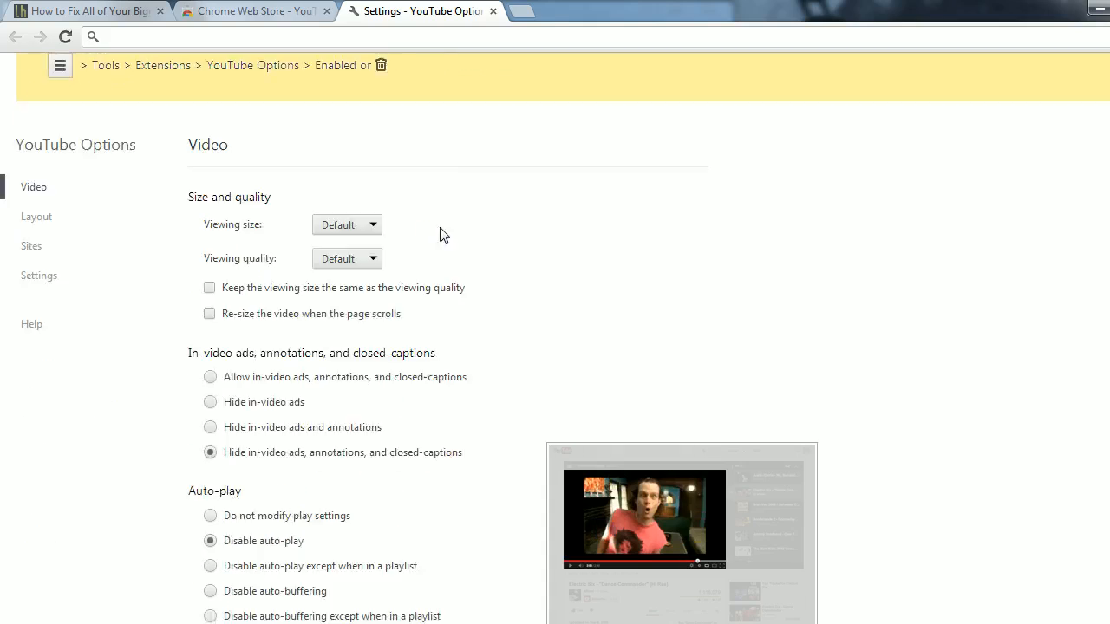
pyautogui.scroll(-3)
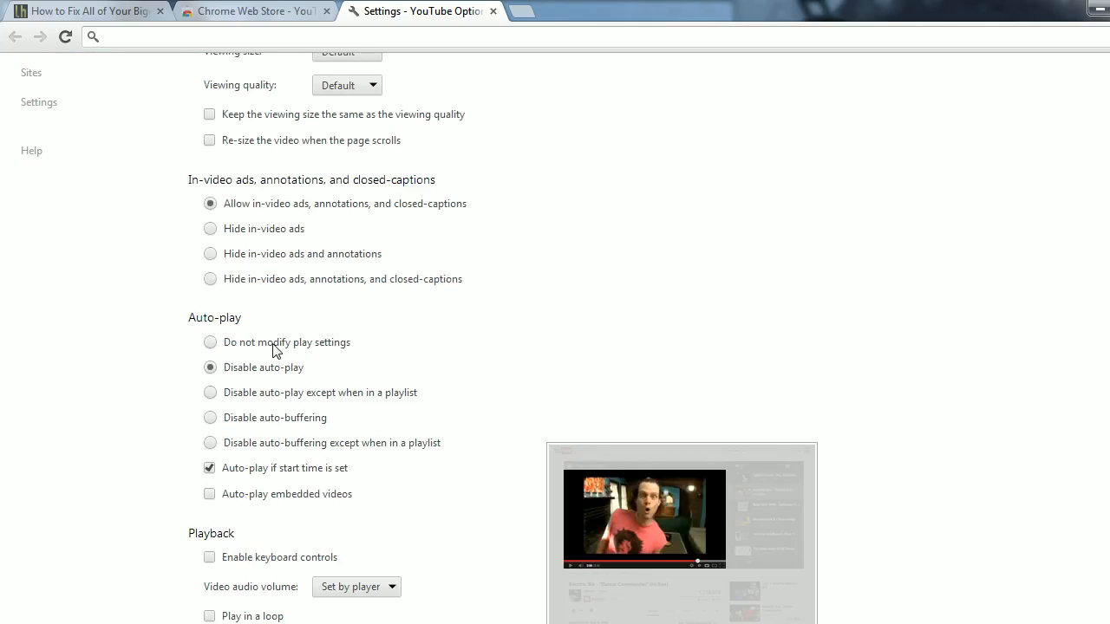
pyautogui.moveTo(257, 352)
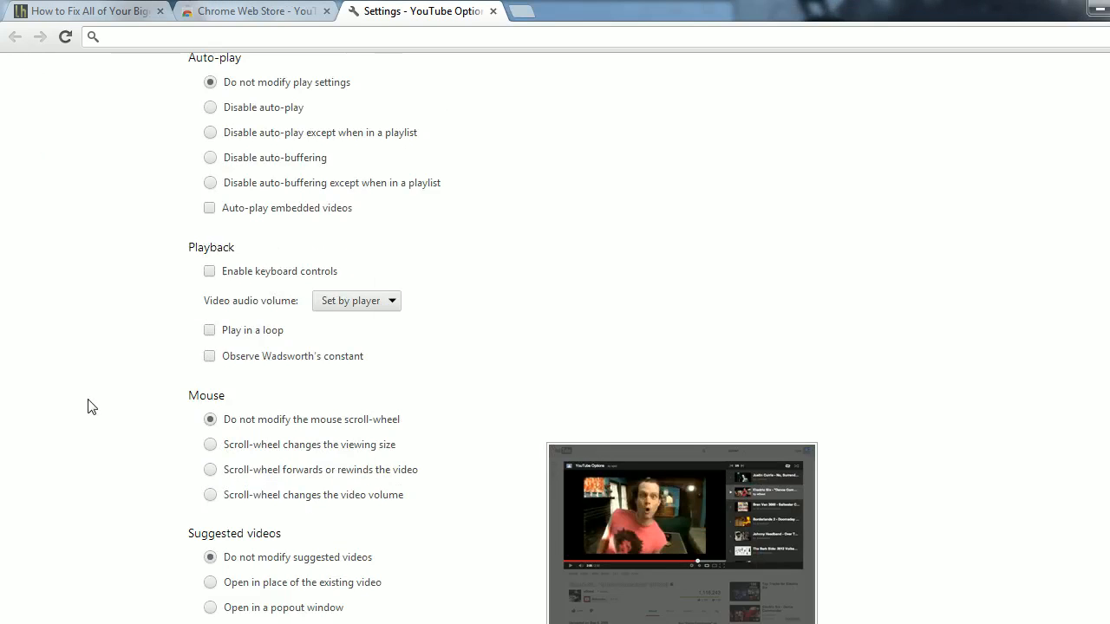
pyautogui.scroll(-3)
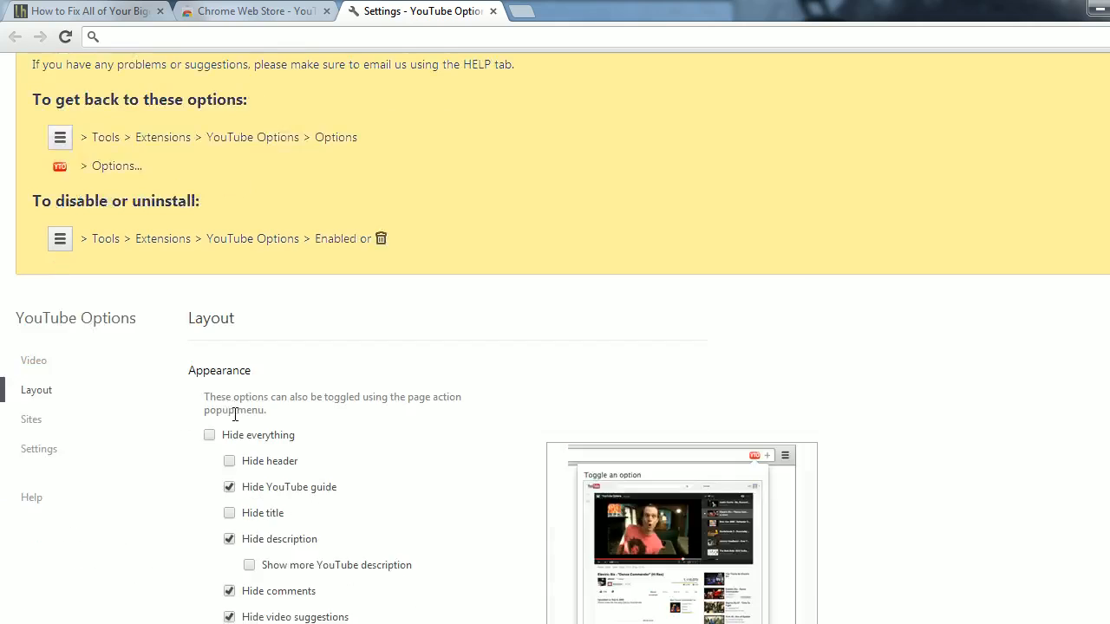
# Step: Tick the Layout option that hides video suggestions, leaving other hide options cleared
pyautogui.scroll(-3)
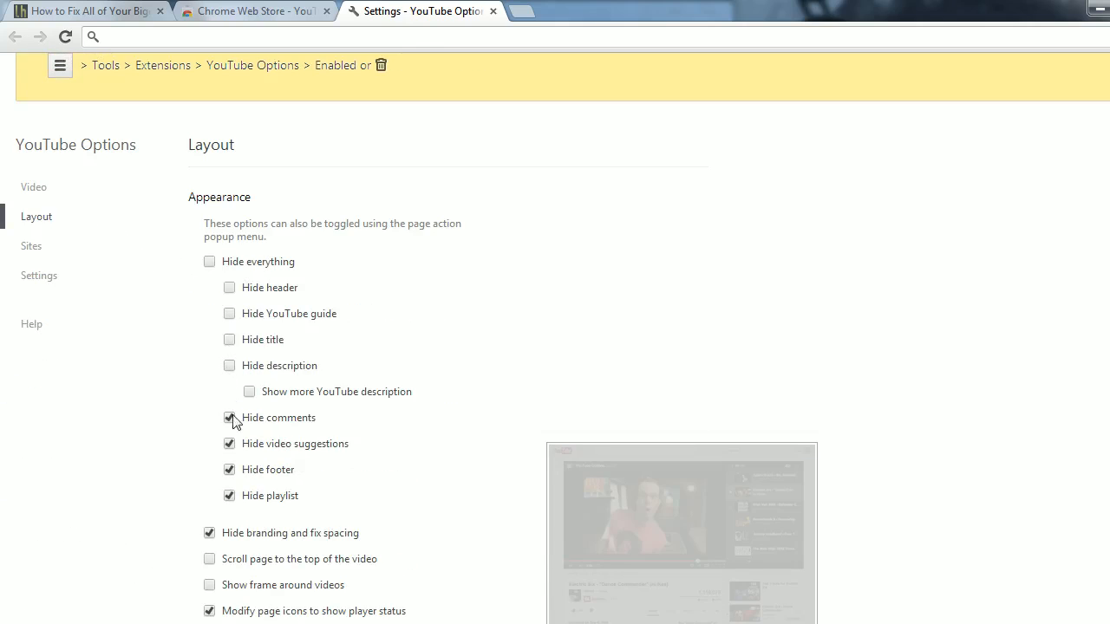
pyautogui.click(229, 418)
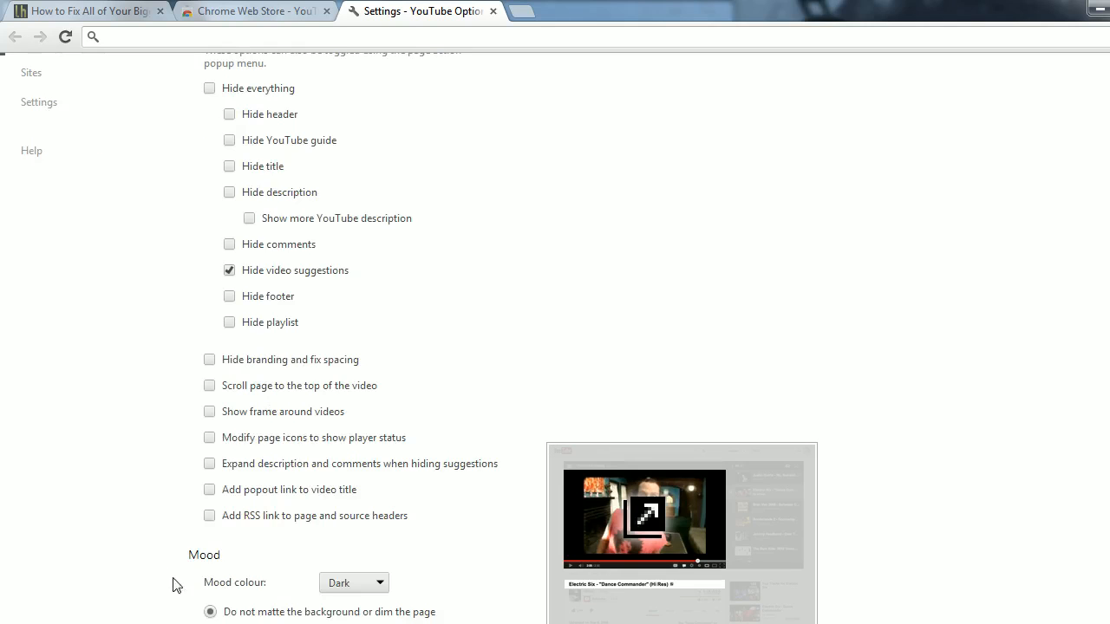
pyautogui.scroll(-3)
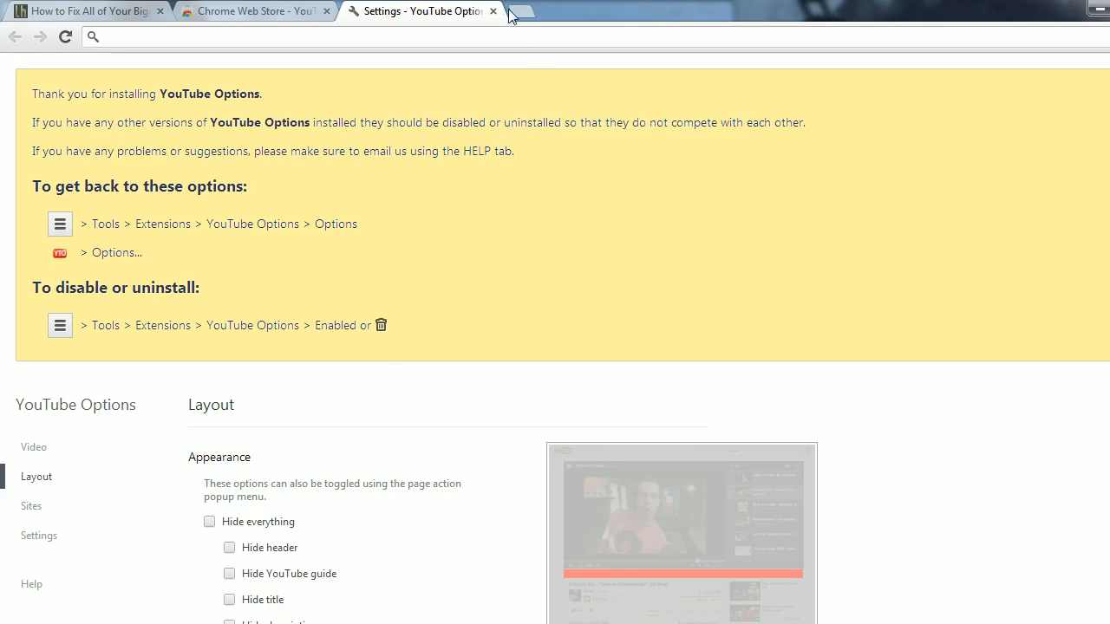
# Step: Go to youtube.com, play the Drake Heat locker room video and mute it
pyautogui.write('youtube.com/watch?v=n8l_6jFZxjA')
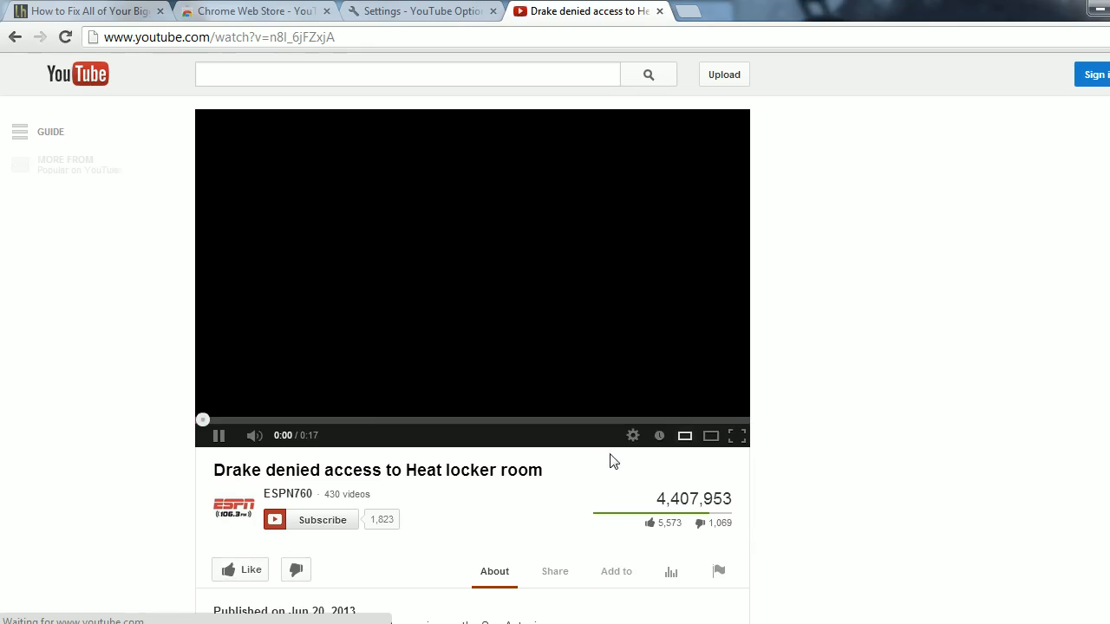
pyautogui.click(219, 437)
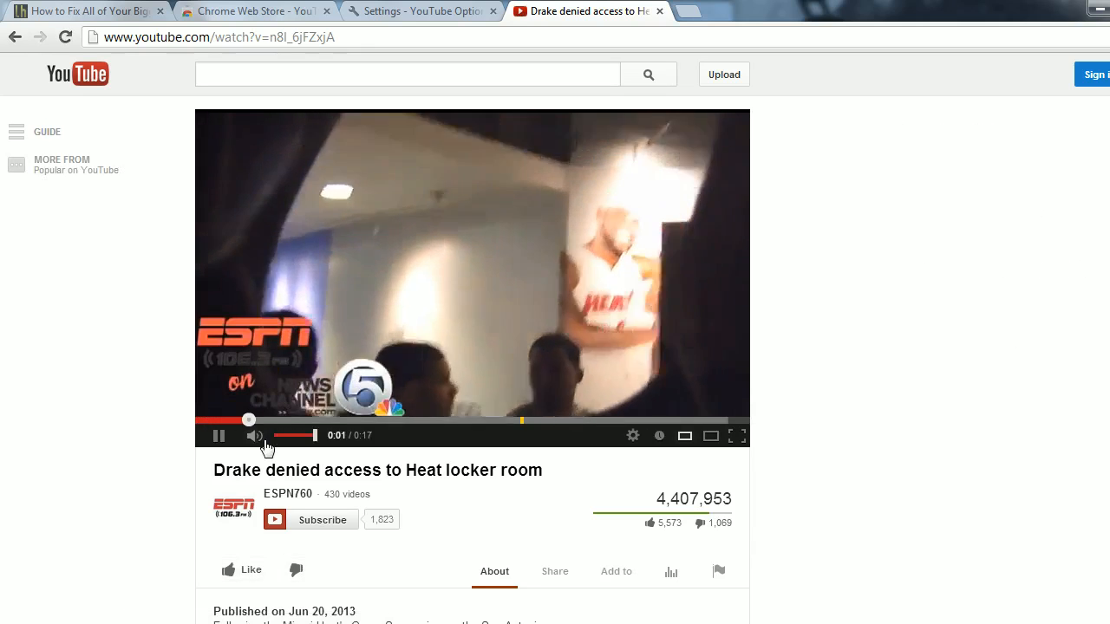
pyautogui.click(253, 437)
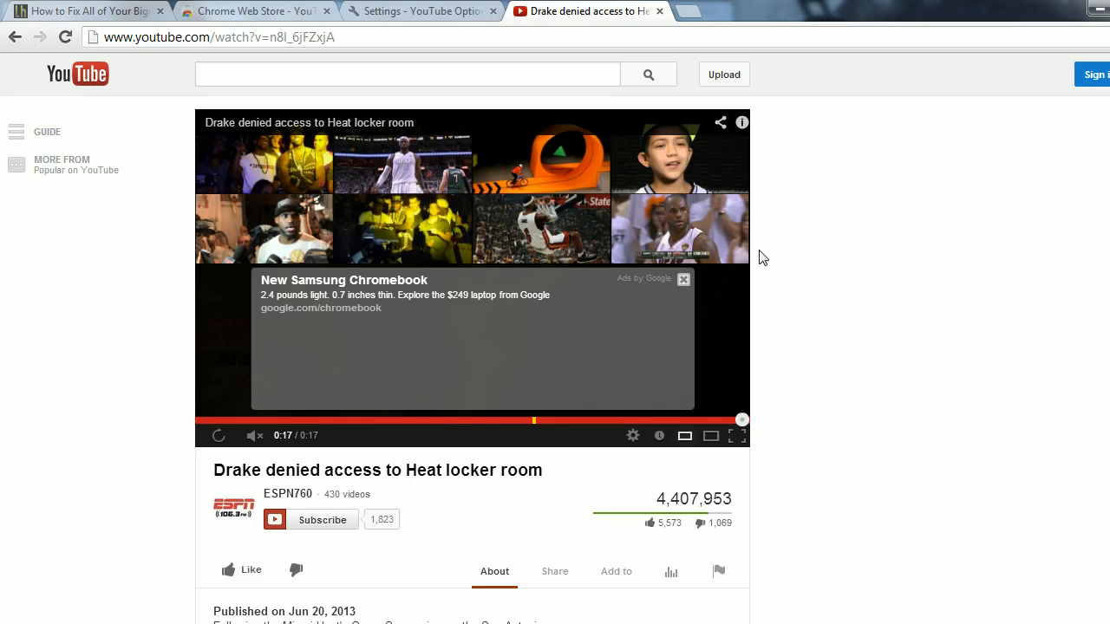
pyautogui.moveTo(857, 263)
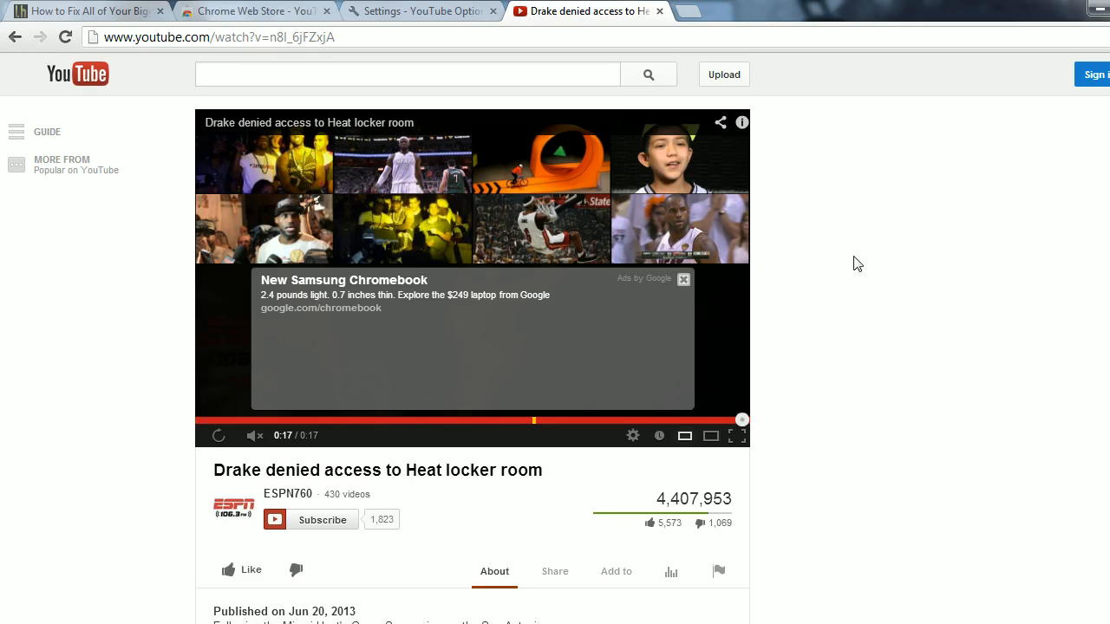
pyautogui.moveTo(967, 227)
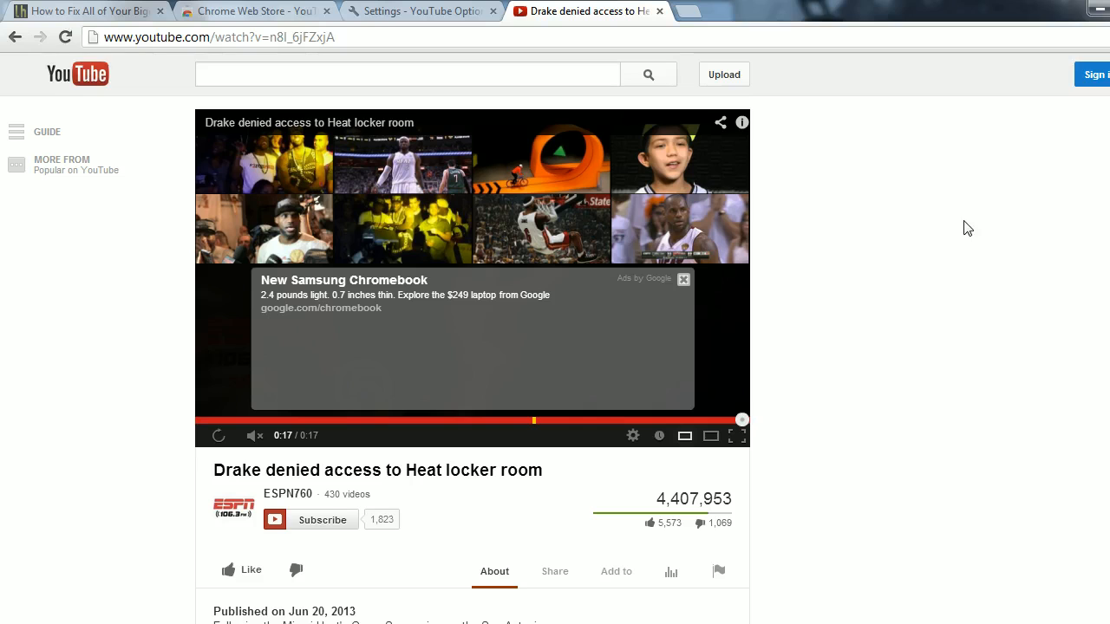
pyautogui.moveTo(945, 272)
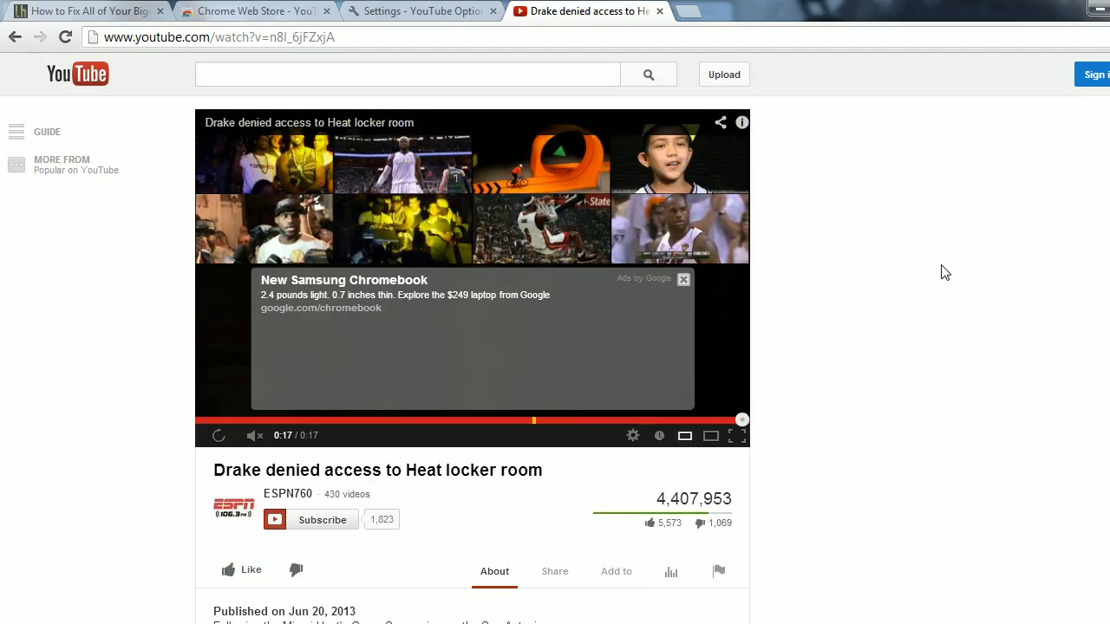
pyautogui.moveTo(931, 285)
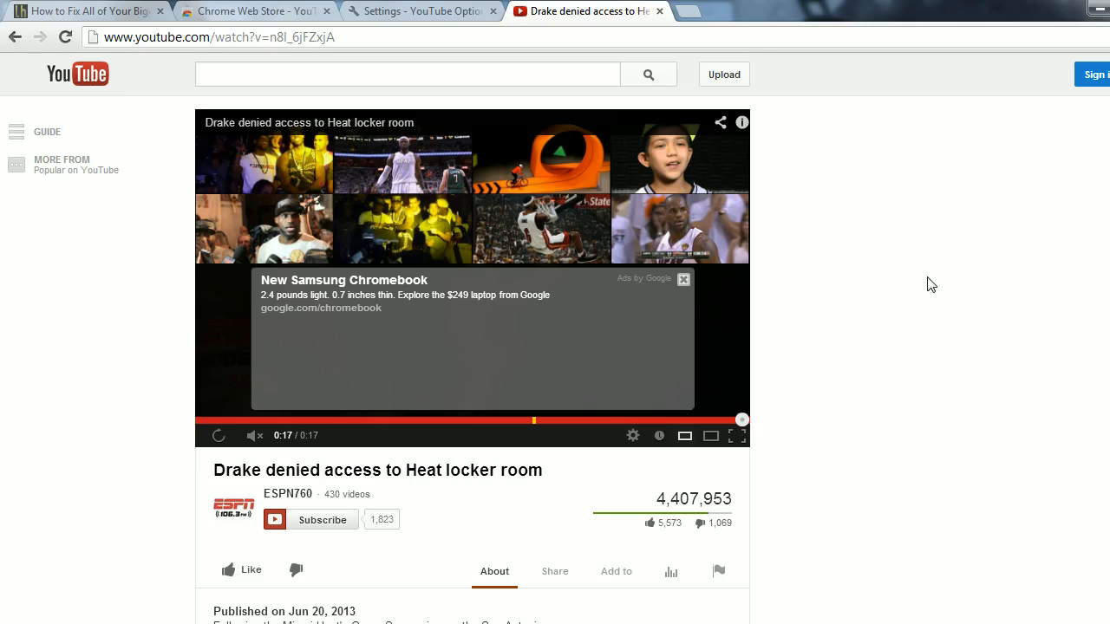
pyautogui.moveTo(909, 302)
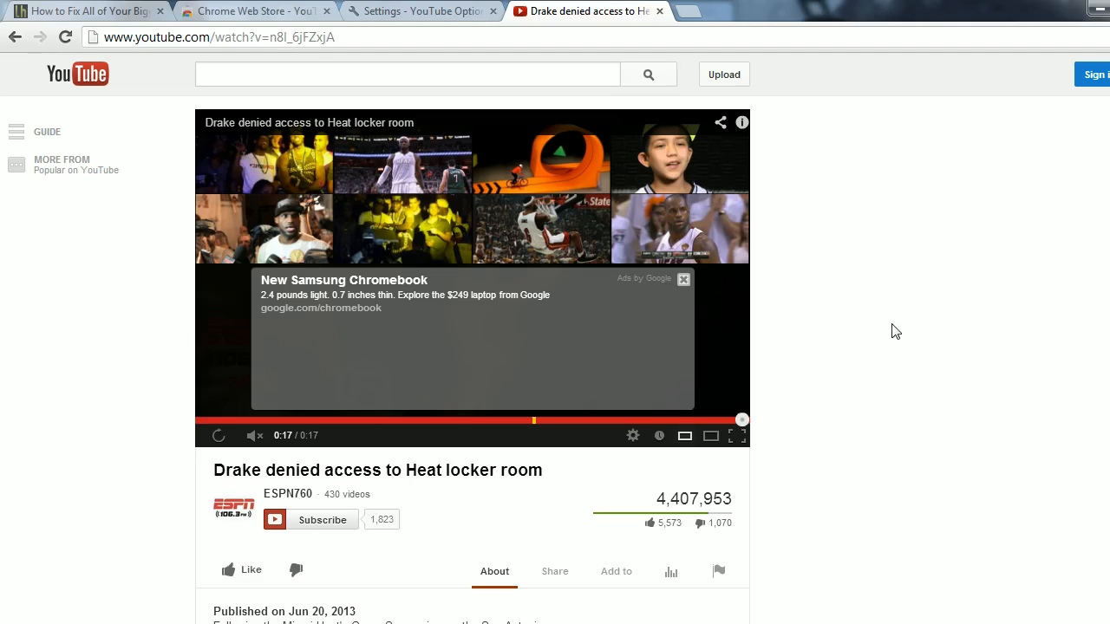
pyautogui.moveTo(898, 326)
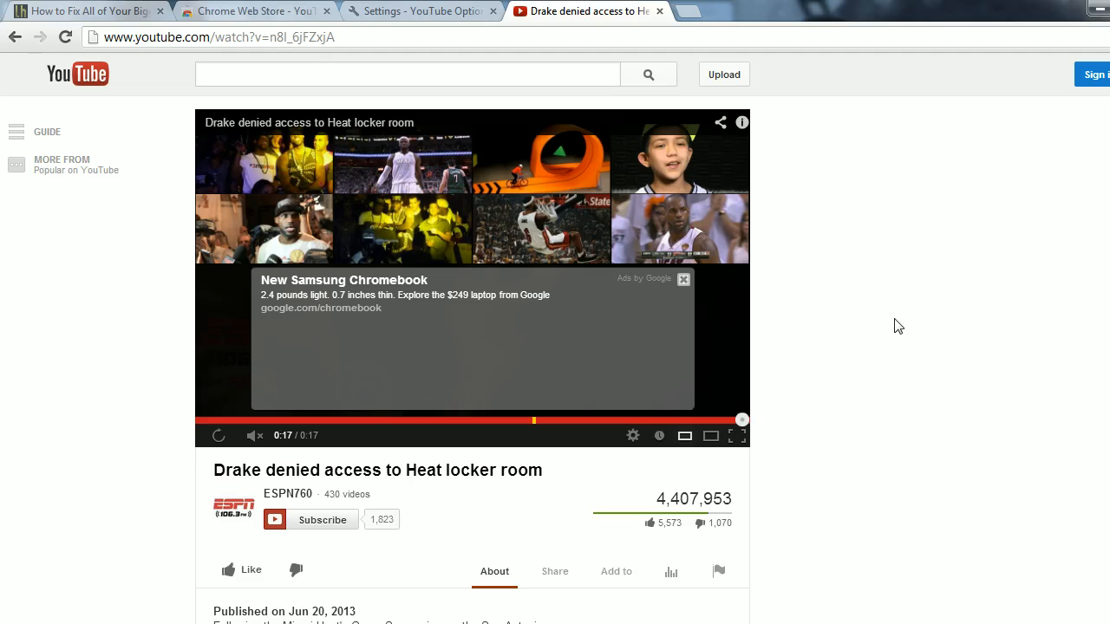
pyautogui.moveTo(903, 327)
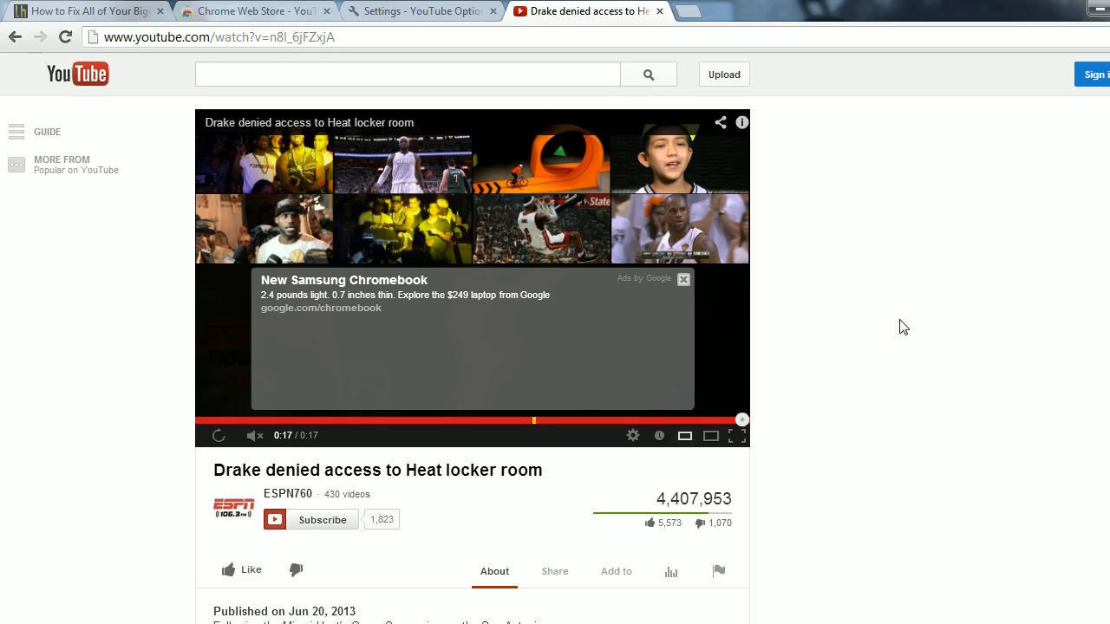
# Step: Scroll the video page down and back up to confirm no suggested videos appear
pyautogui.scroll(-3)
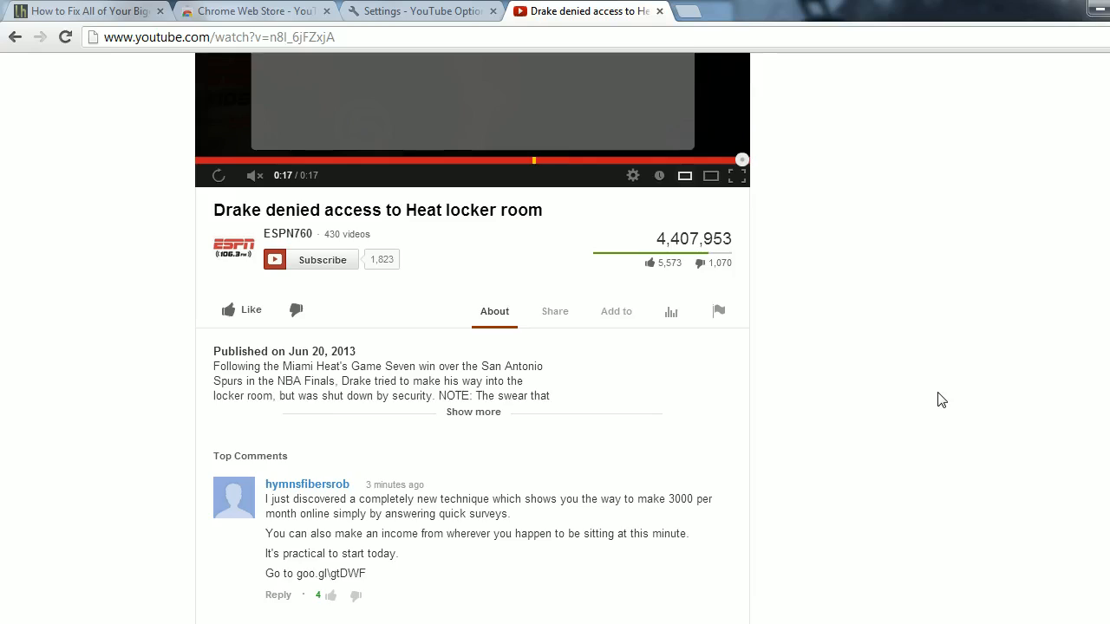
pyautogui.scroll(-3)
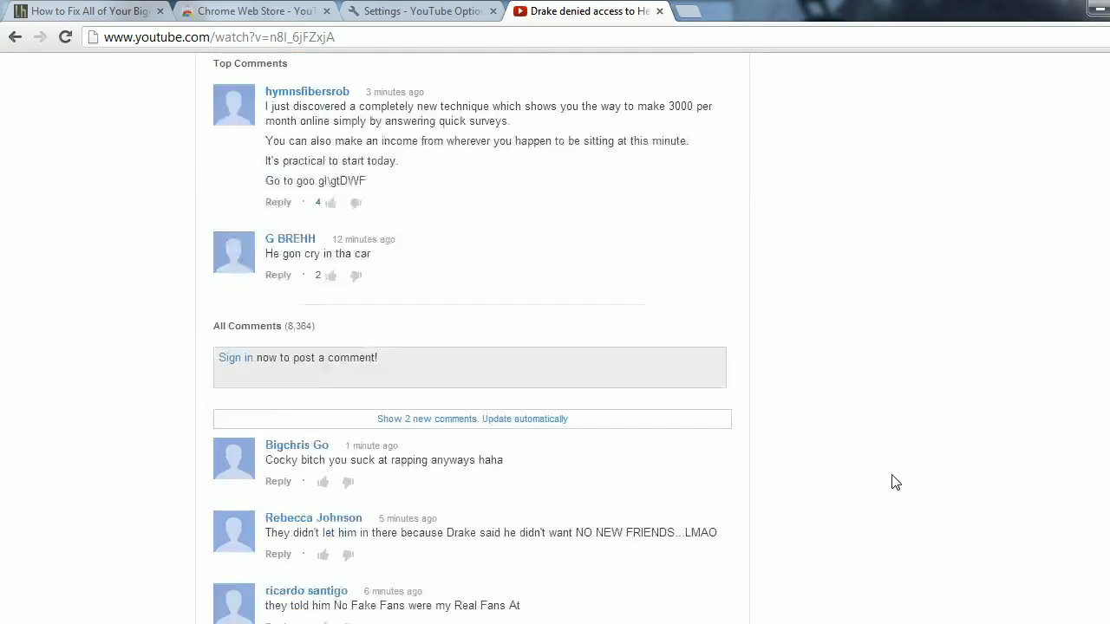
pyautogui.scroll(3)
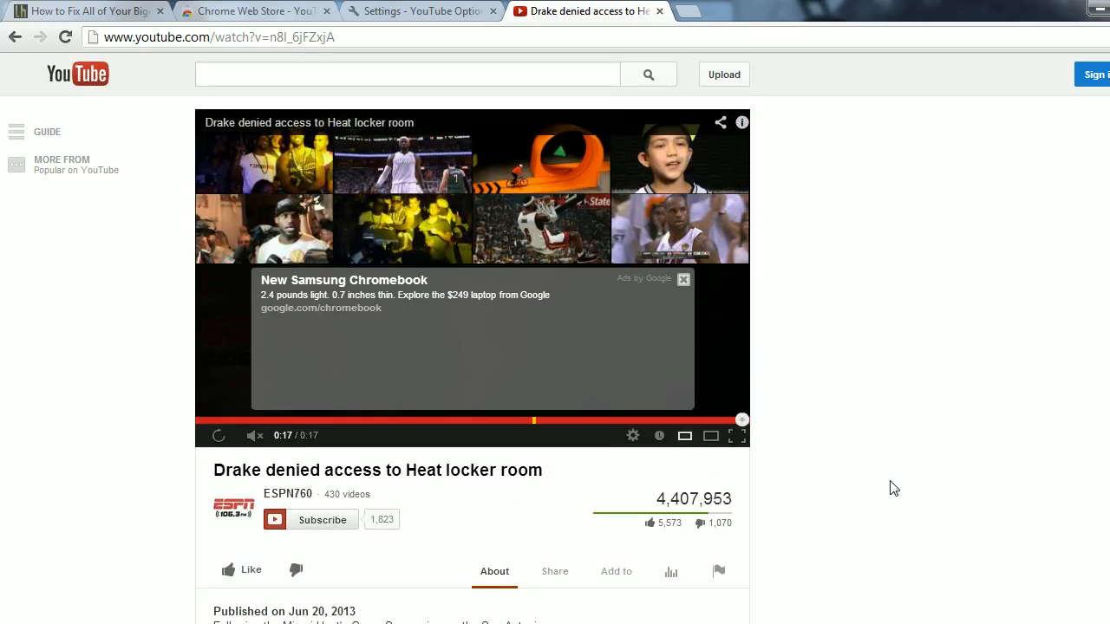
pyautogui.moveTo(912, 456)
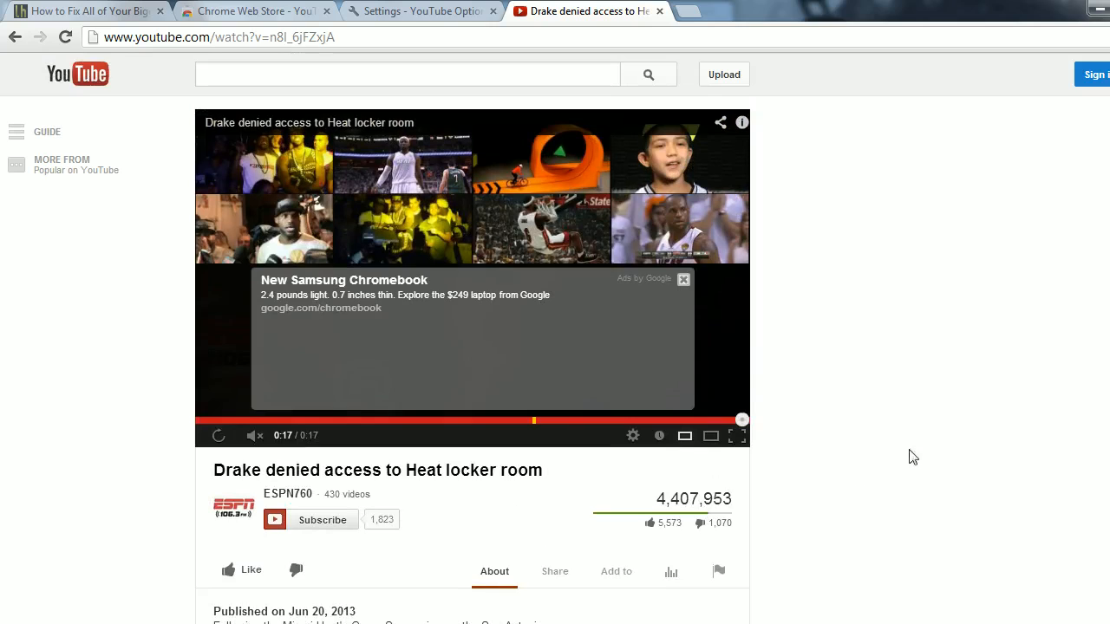
pyautogui.moveTo(860, 368)
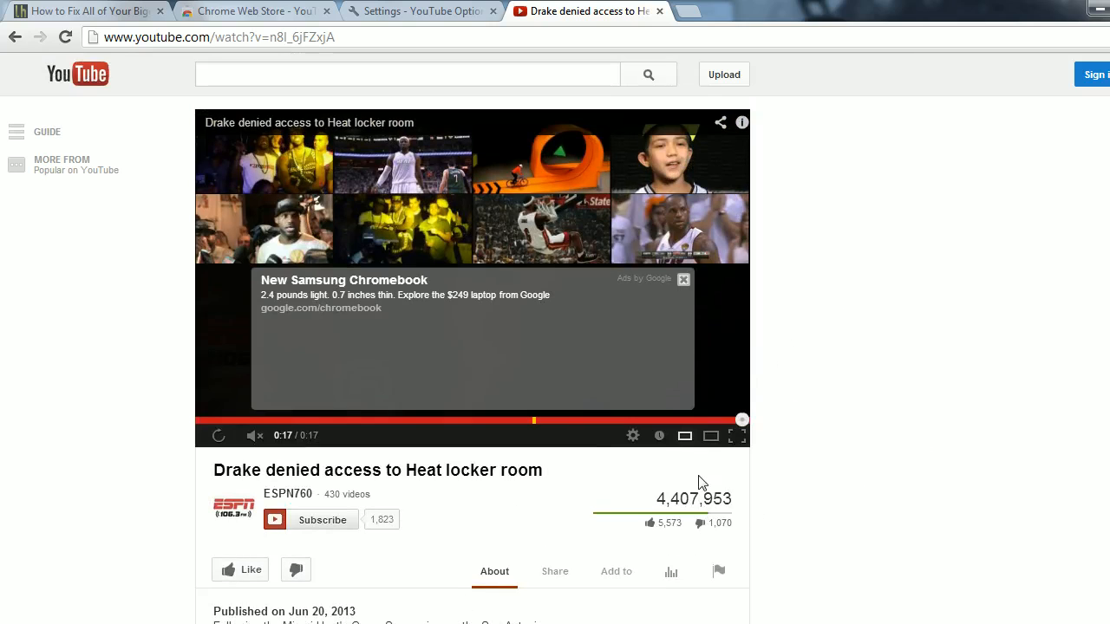
pyautogui.moveTo(761, 541)
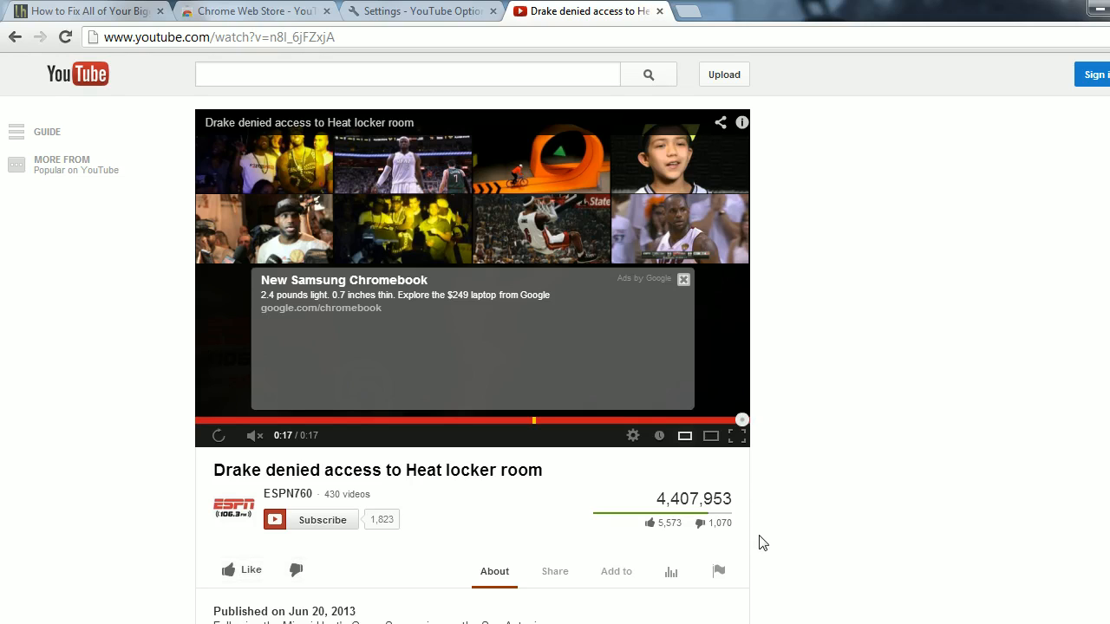